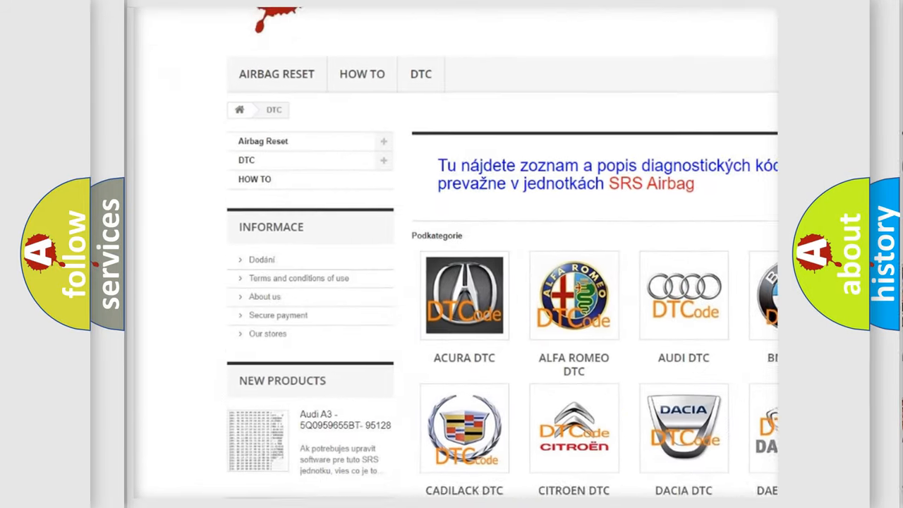
{"action": "scroll", "scroll_direction": "down", "scroll_amount": 3}
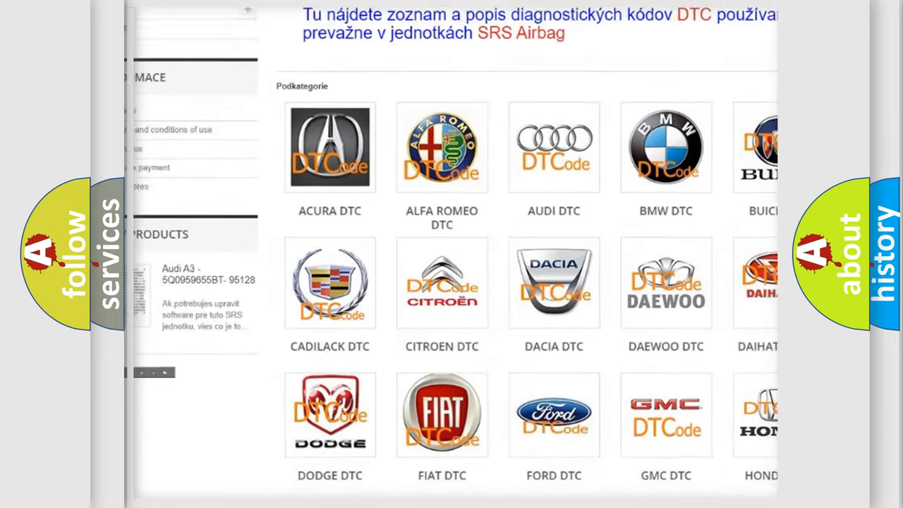
{"action": "scroll", "scroll_direction": "down", "scroll_amount": 3}
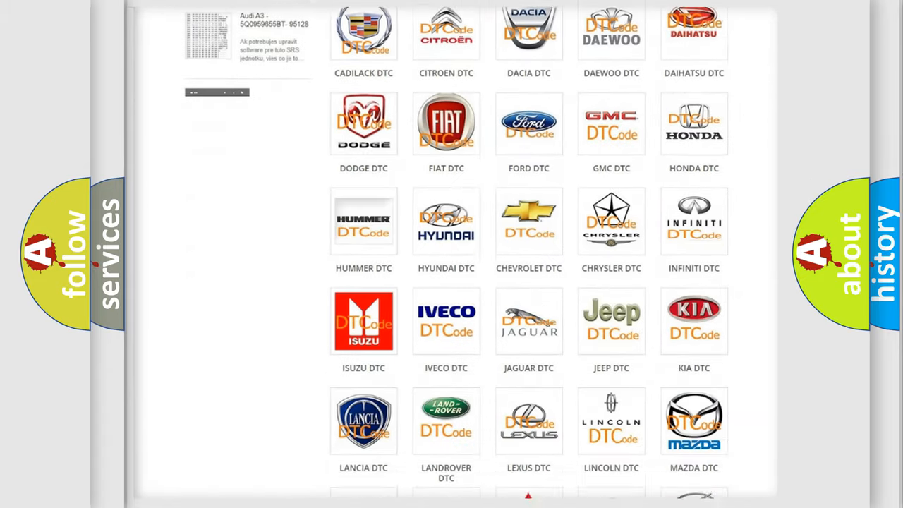
{"action": "scroll", "scroll_direction": "down", "scroll_amount": 3}
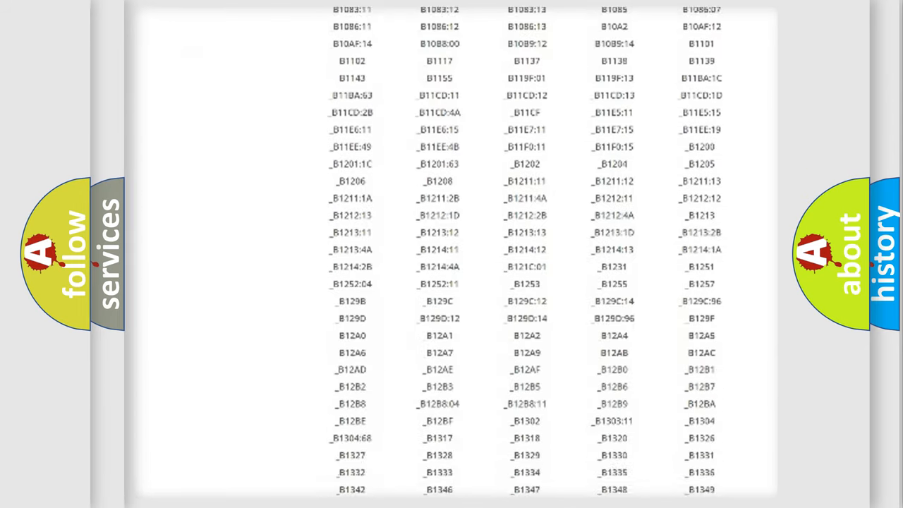
{"action": "scroll", "scroll_direction": "down", "scroll_amount": 3}
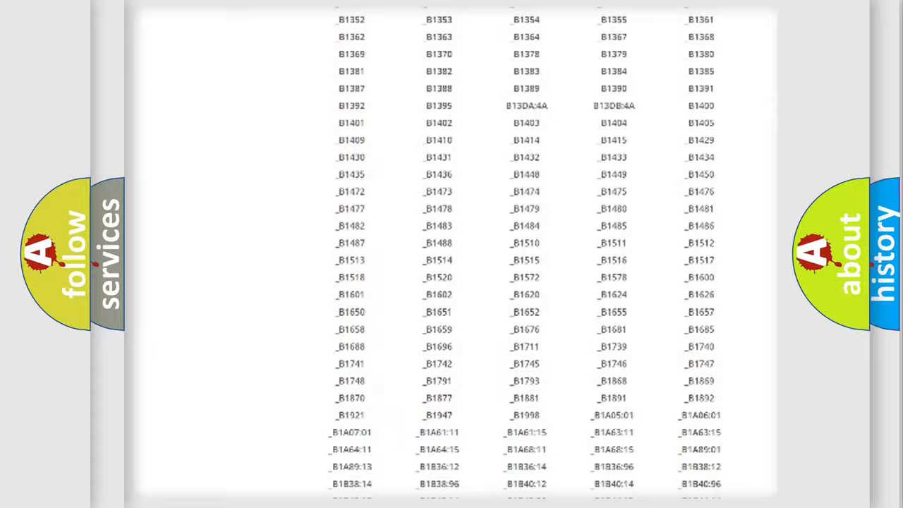